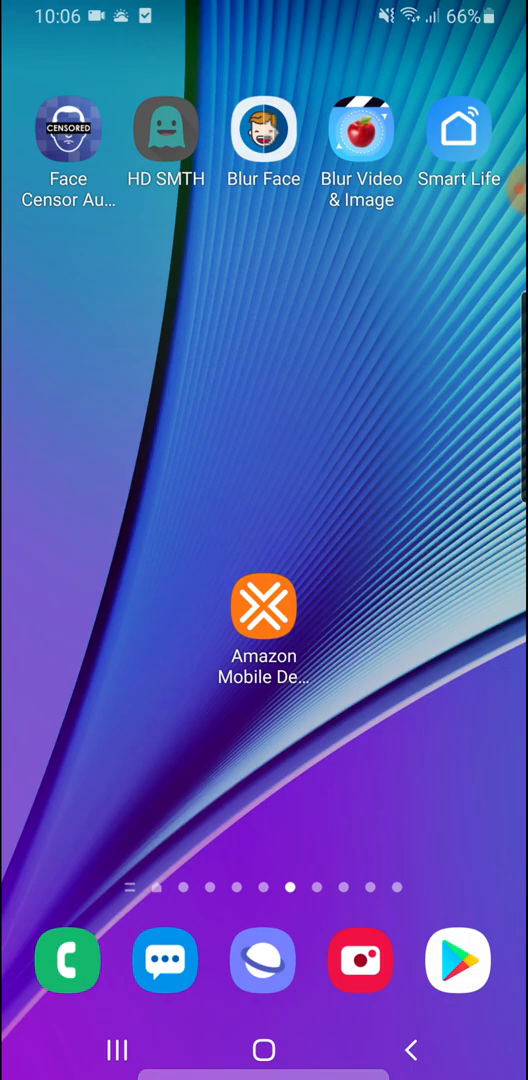
Search Play Store for 'auto clicker' and open Karta Studio's Auto Clicker -Tapping listing.
left_click(458, 960)
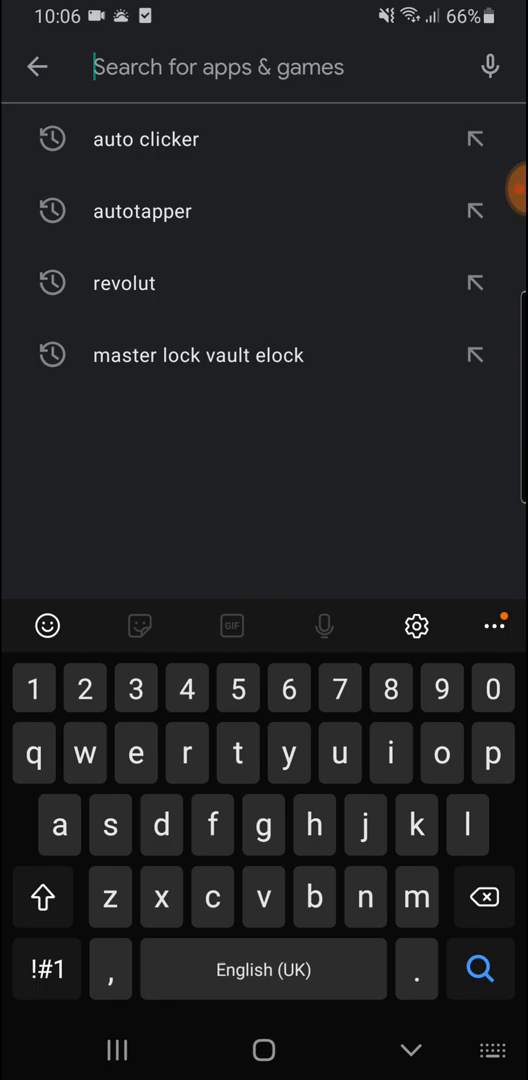
type("auto")
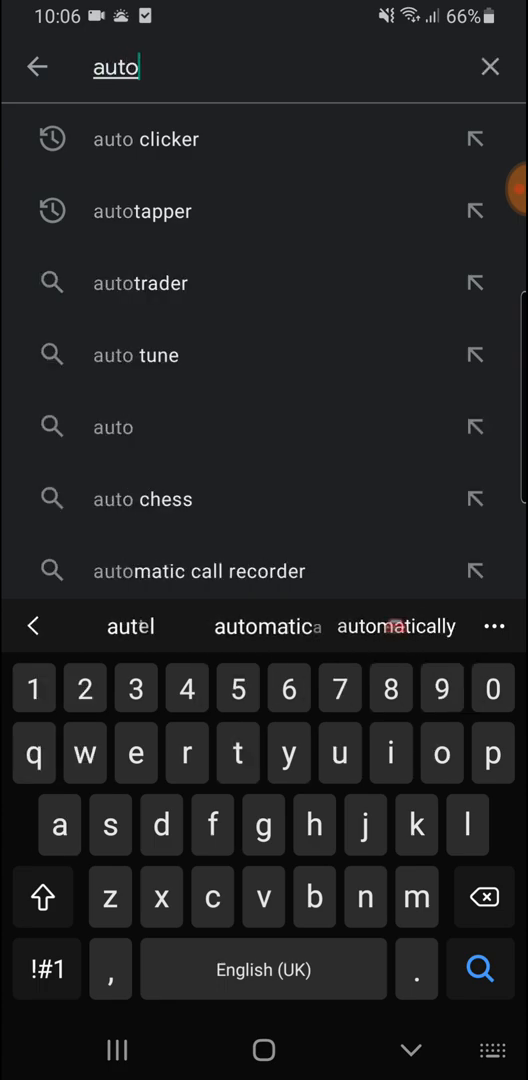
left_click(144, 140)
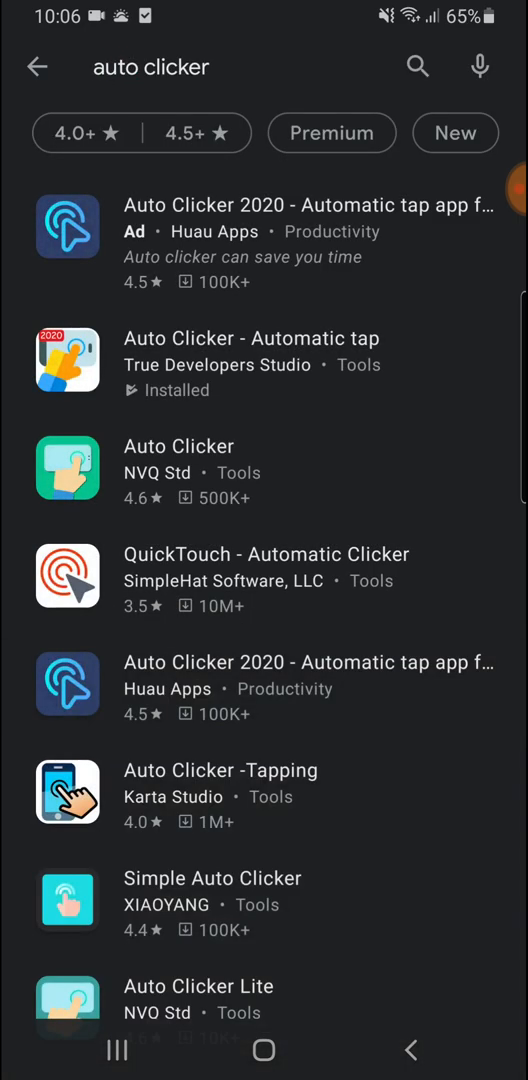
left_click(220, 770)
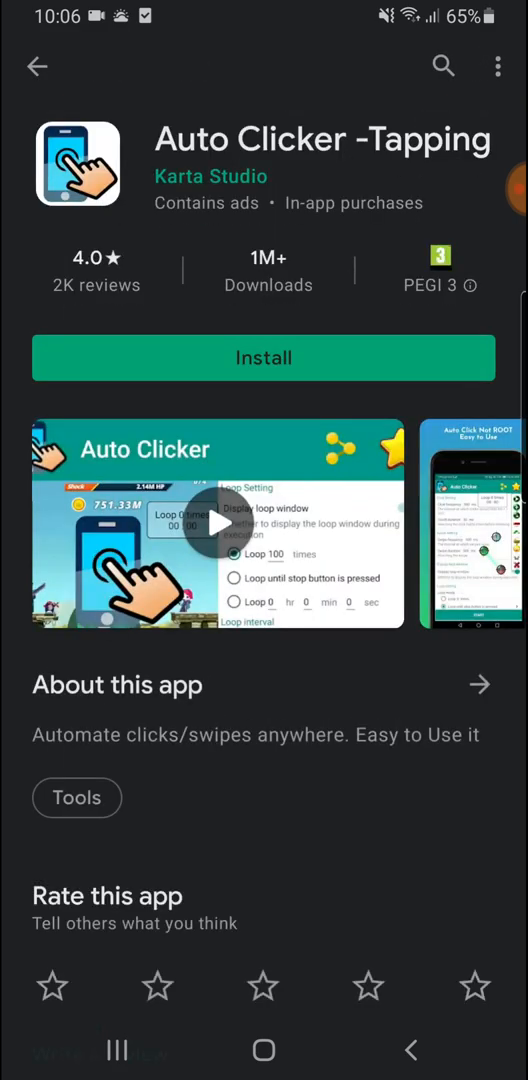
Install Auto Clicker -Tapping and browse through the listing's screenshots.
left_click(264, 356)
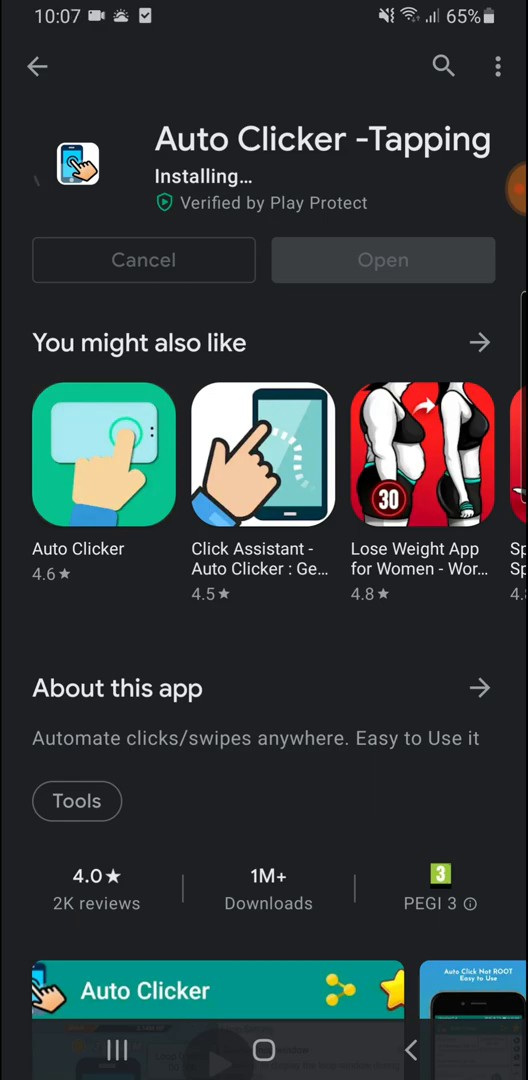
scroll("down", 3)
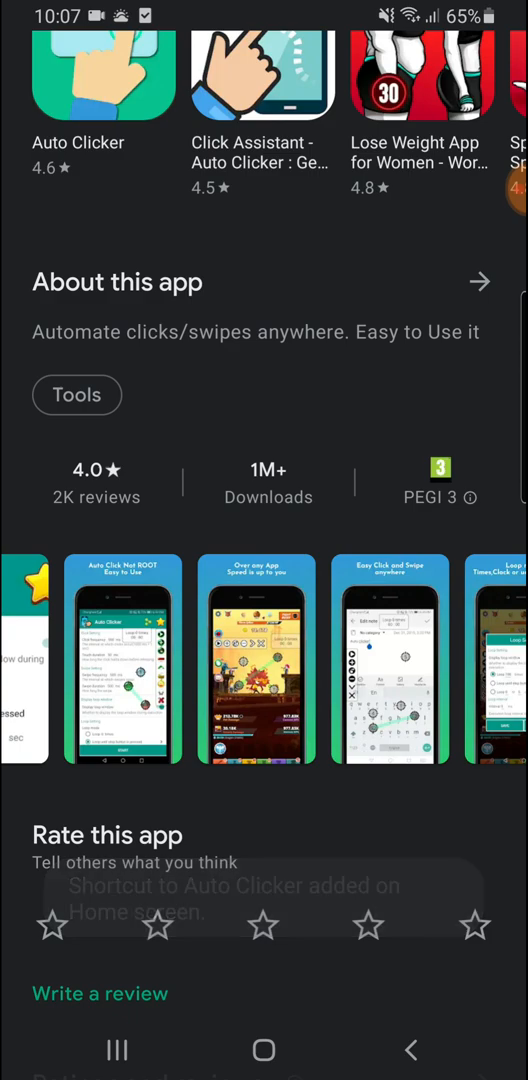
scroll("left", 3)
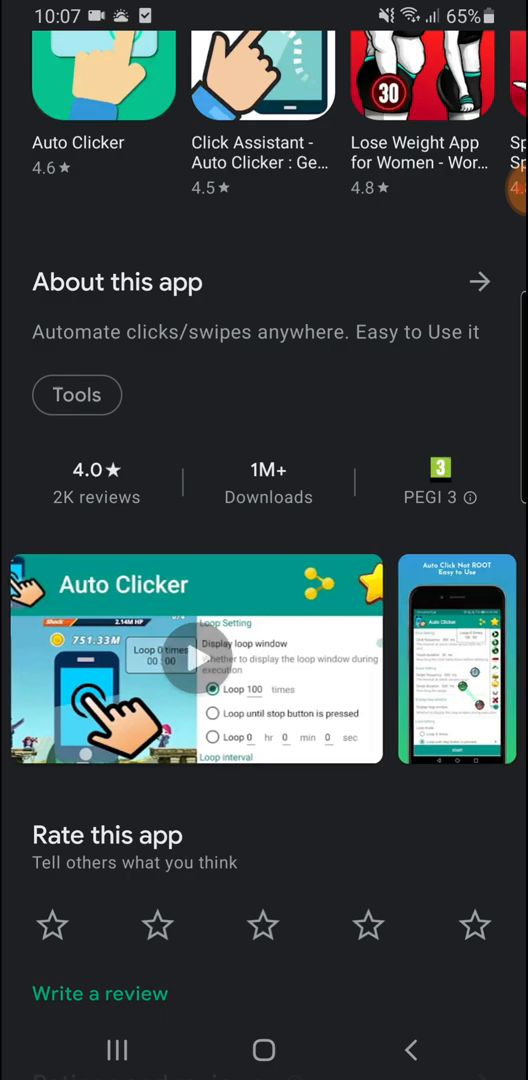
scroll("left", 3)
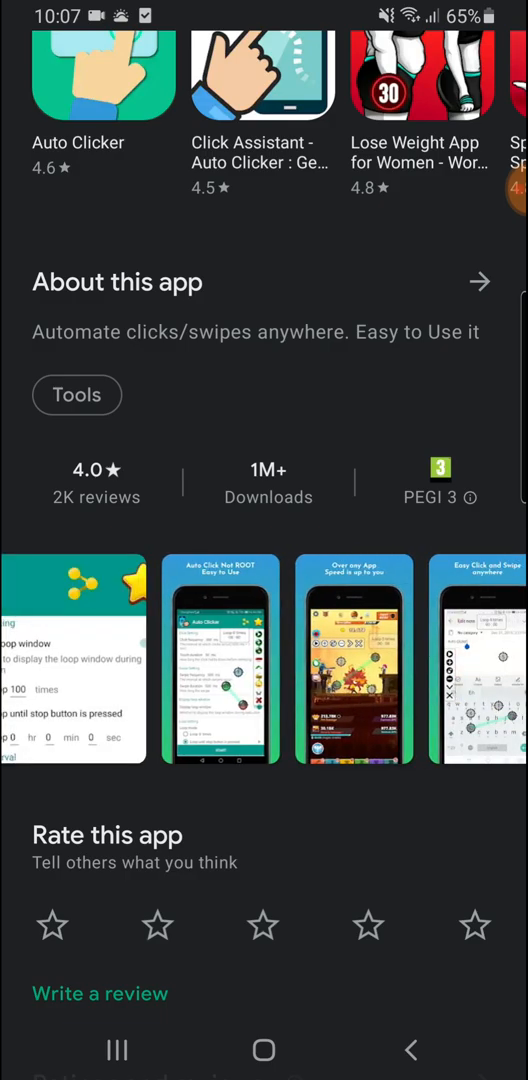
left_click(354, 660)
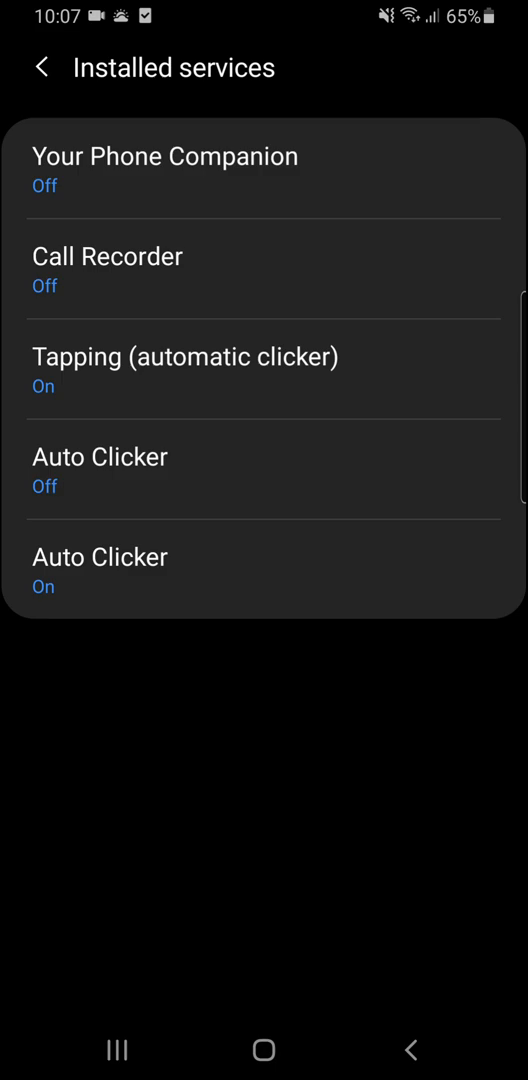
Enable the Auto Clicker accessibility service and allow it full control of the phone.
left_click(100, 472)
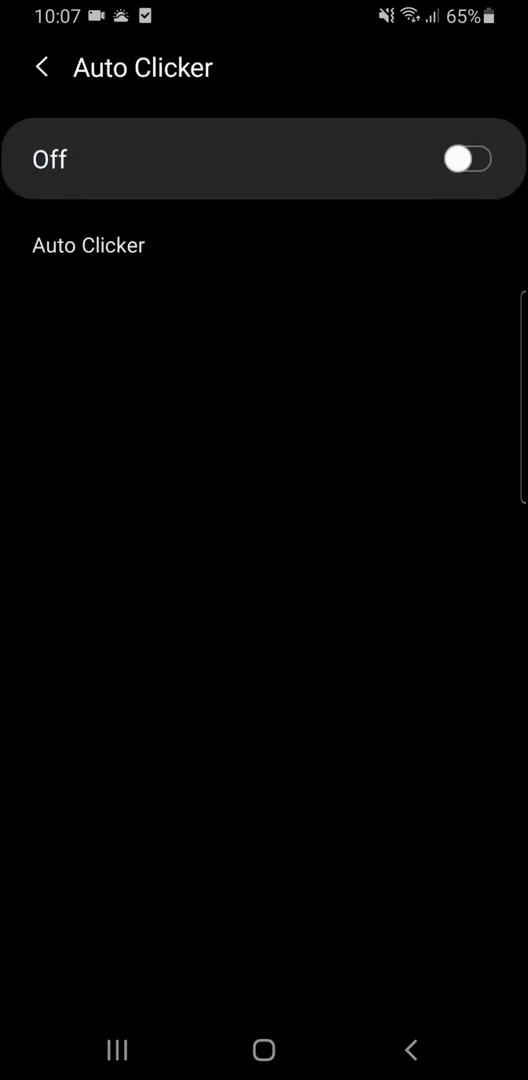
left_click(464, 160)
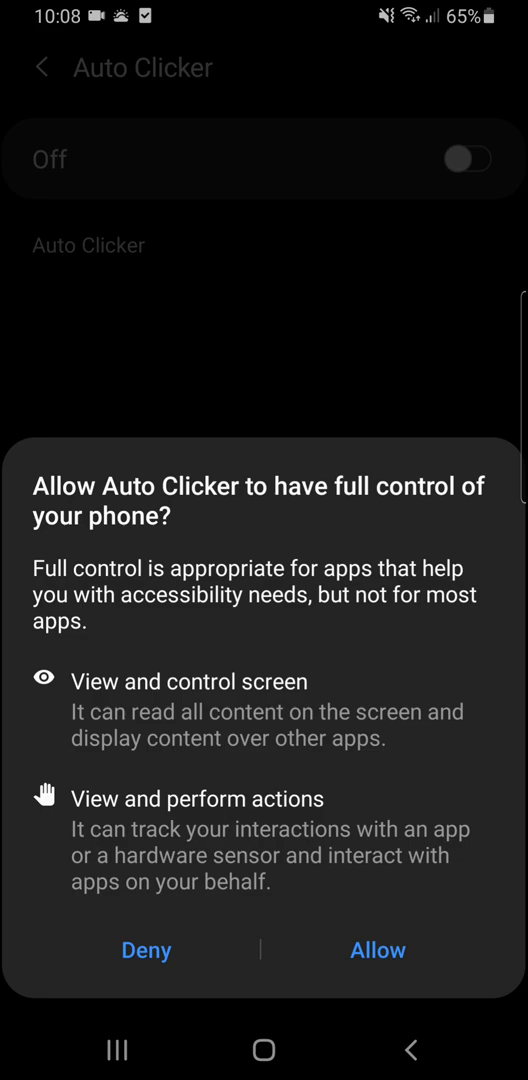
left_click(376, 950)
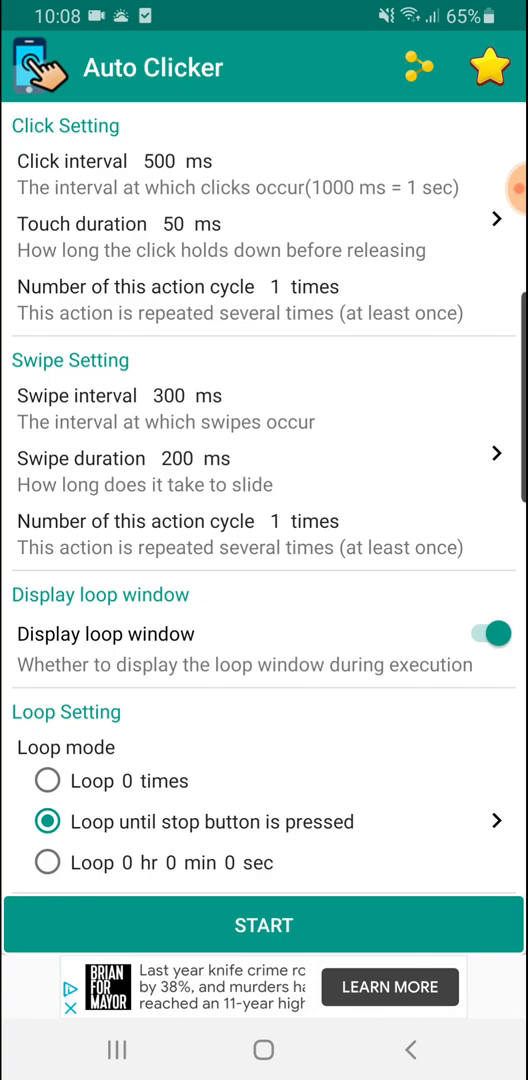
scroll("down", 3)
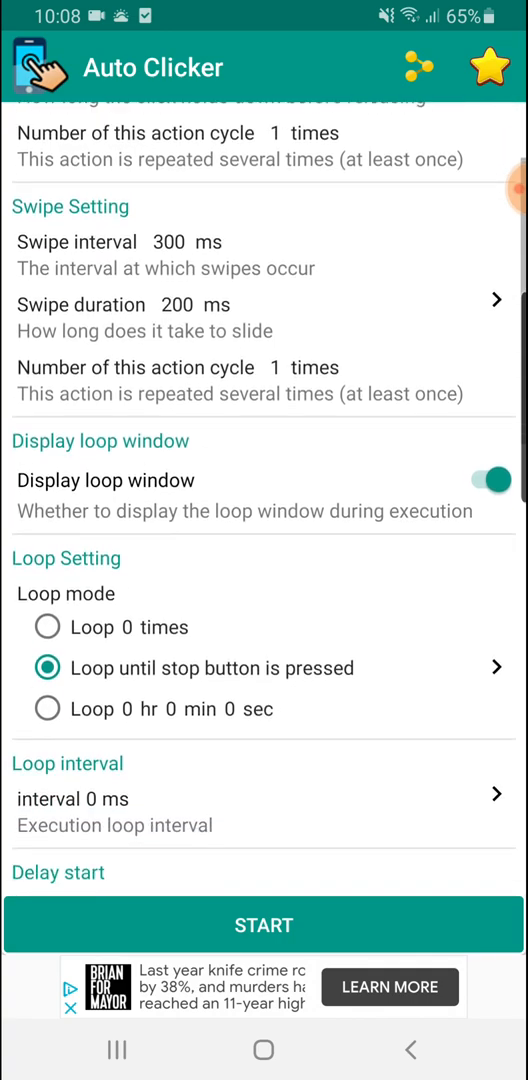
scroll("down", 3)
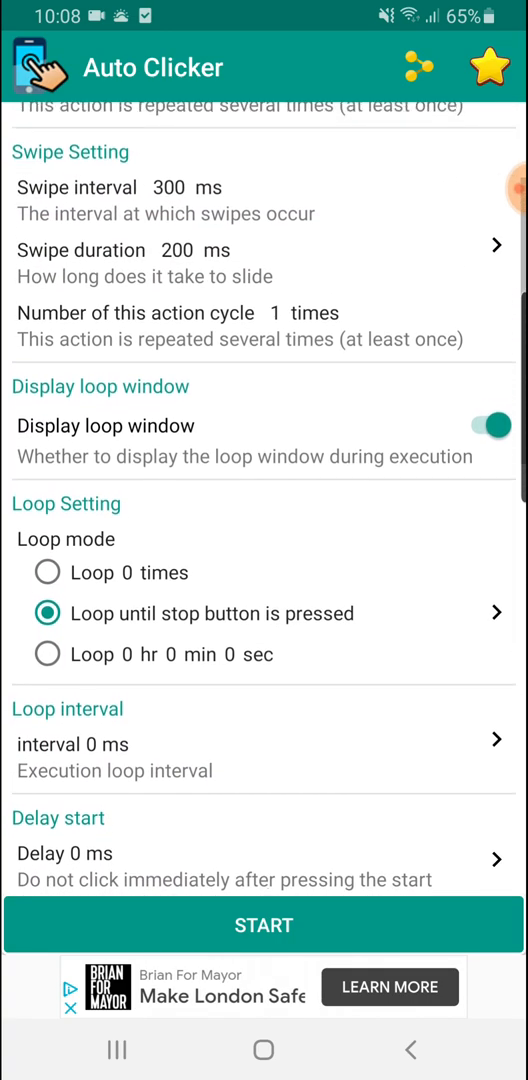
scroll("down", 3)
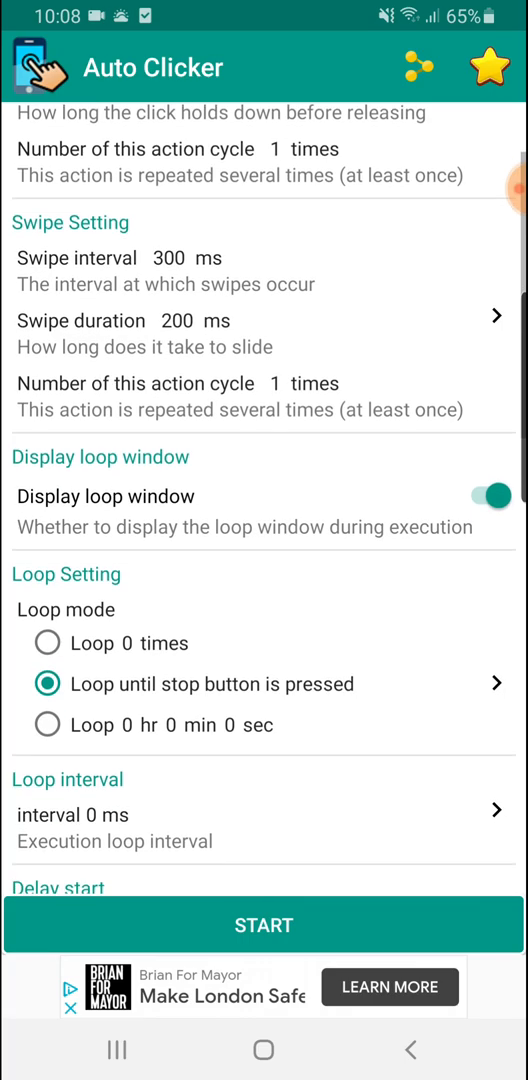
scroll("down", 3)
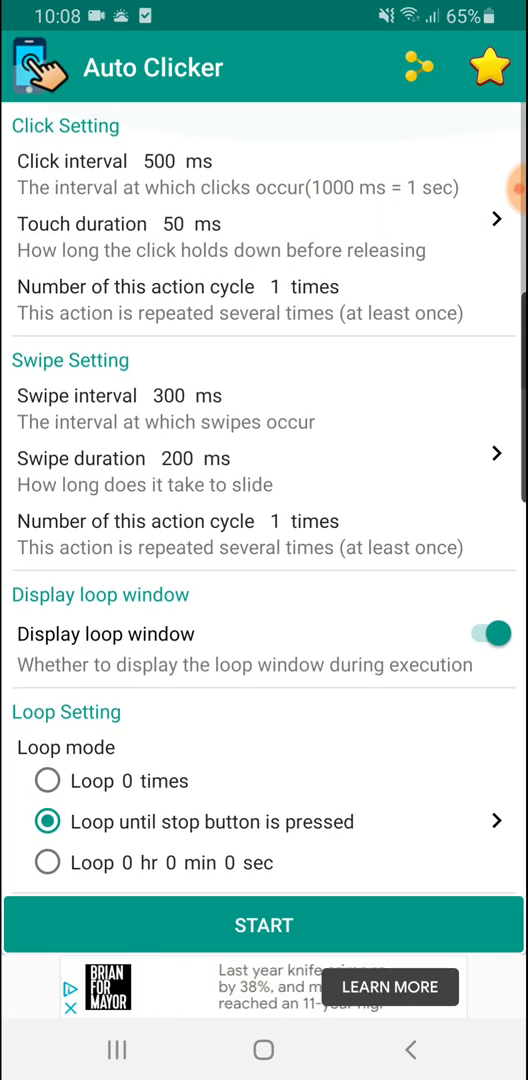
scroll("down", 3)
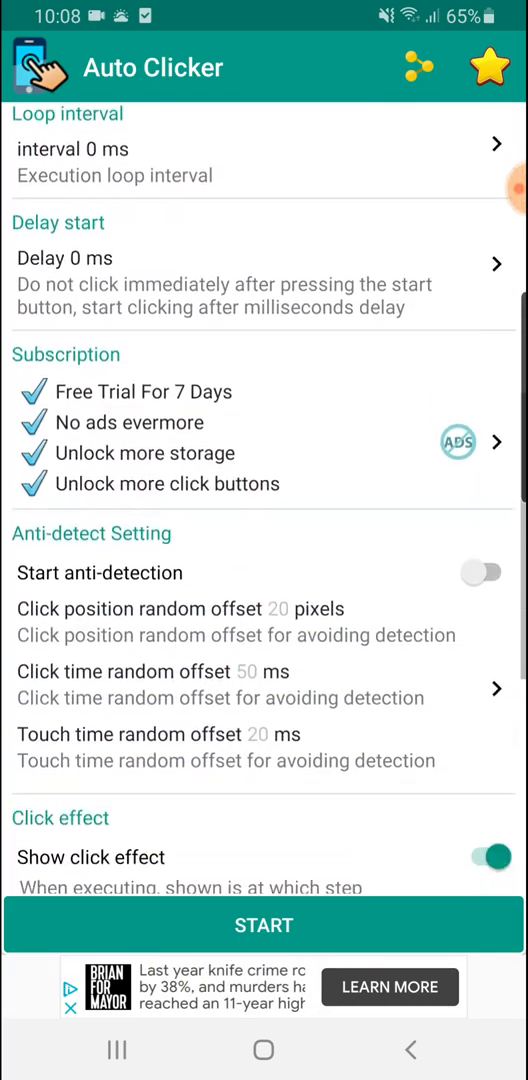
scroll("down", 3)
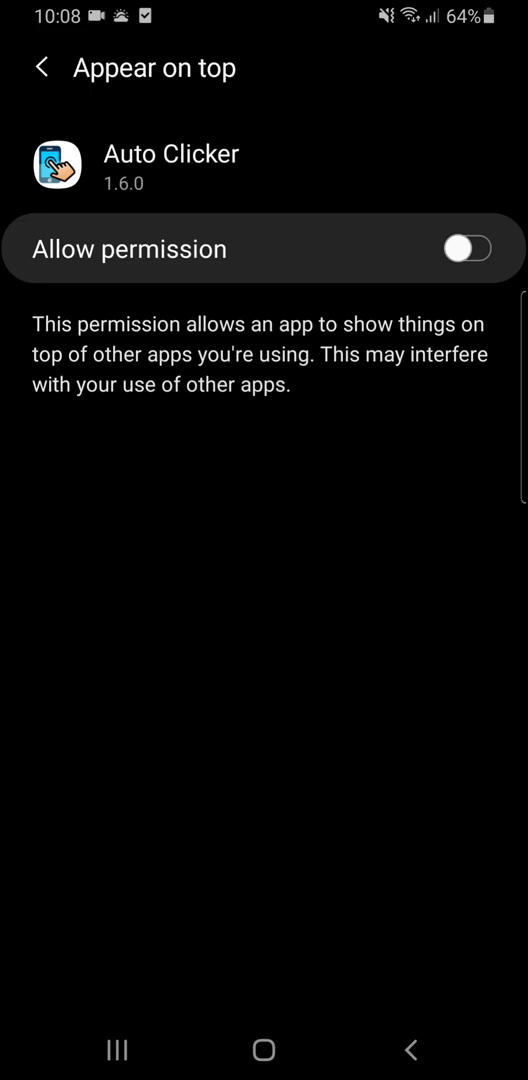
Allow Auto Clicker to appear on top of other apps and return to the app.
left_click(472, 248)
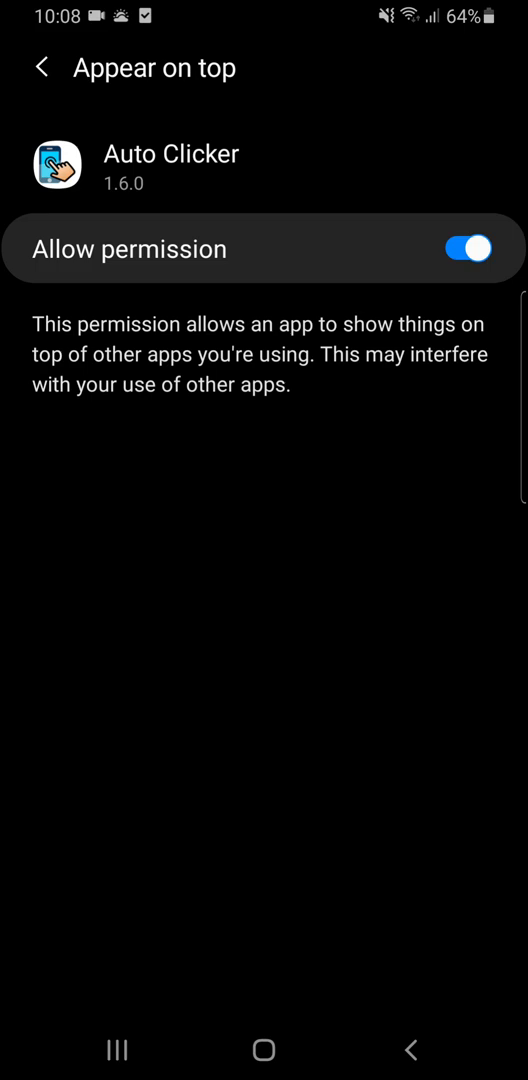
left_click(42, 68)
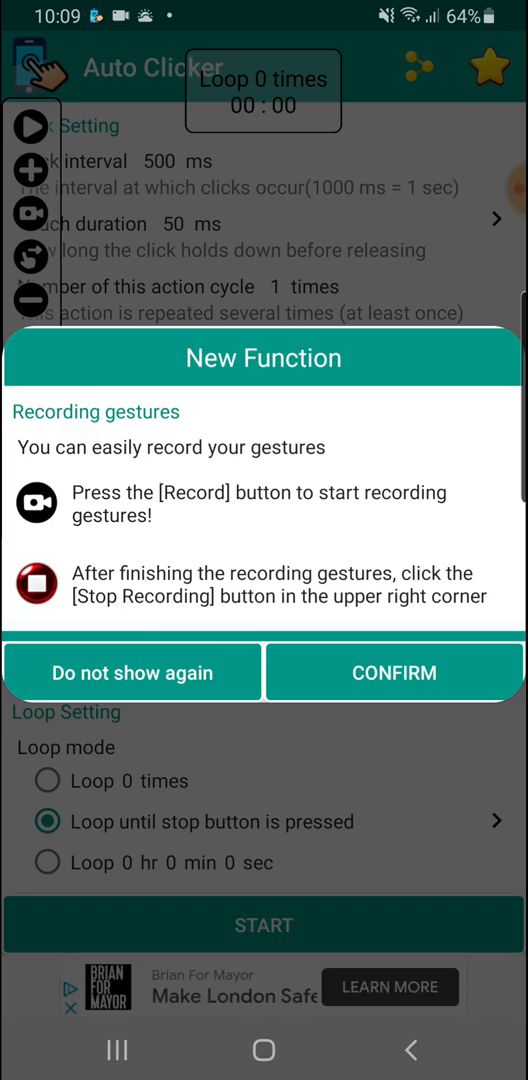
Confirm the New Function notice and stop the gesture recording on the floating panel.
left_click(394, 672)
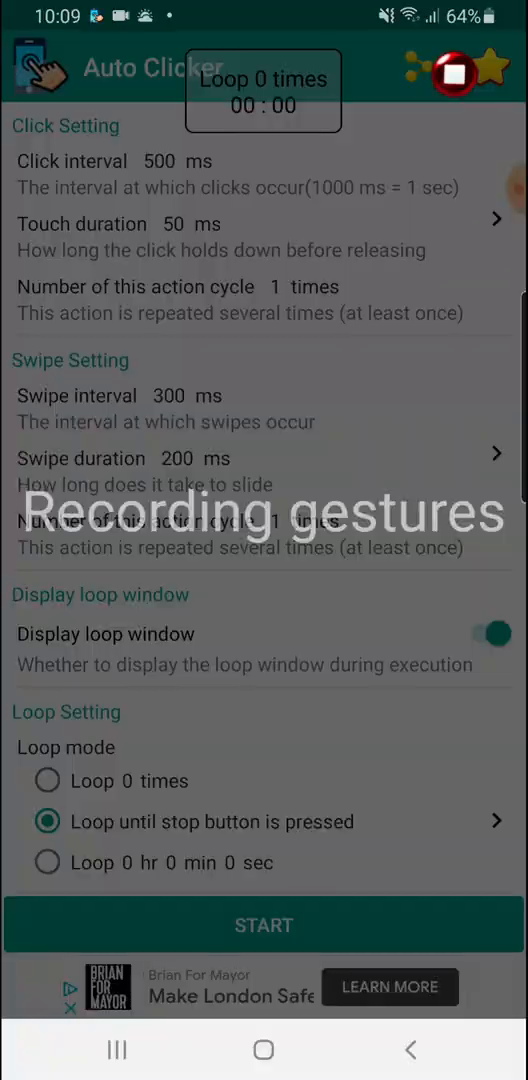
left_click(258, 308)
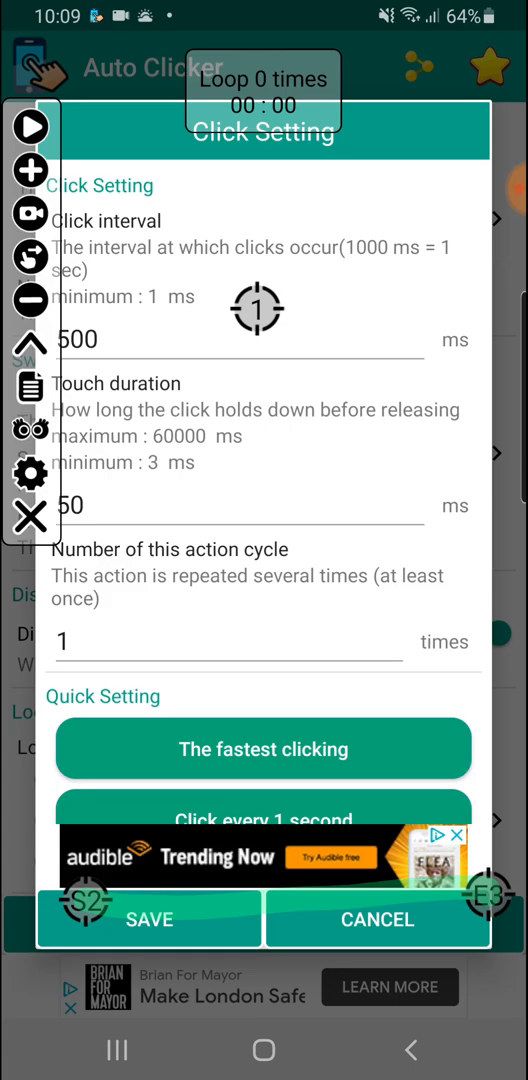
Close the tap target's settings and switch to the Amazon Flex offers page.
left_click(150, 920)
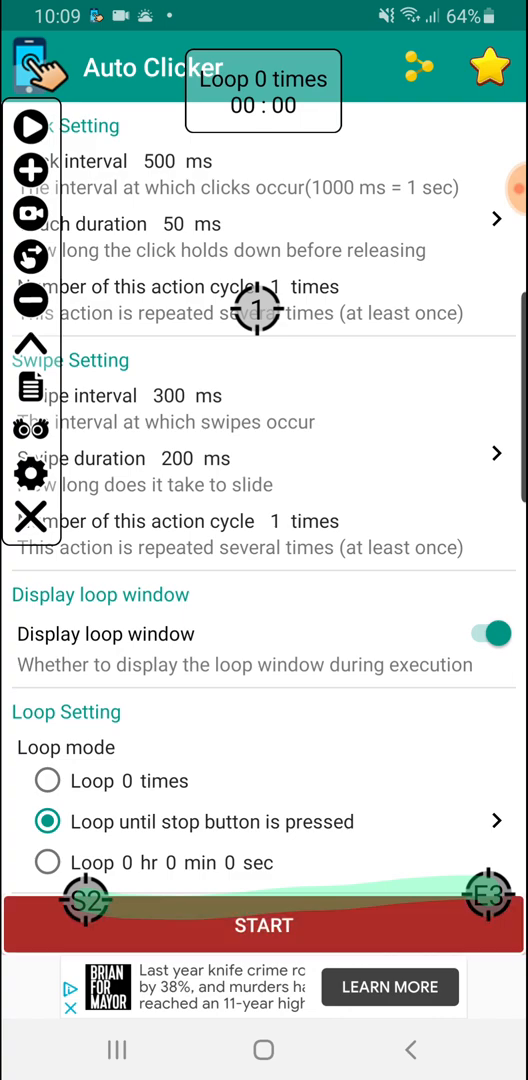
left_click(264, 924)
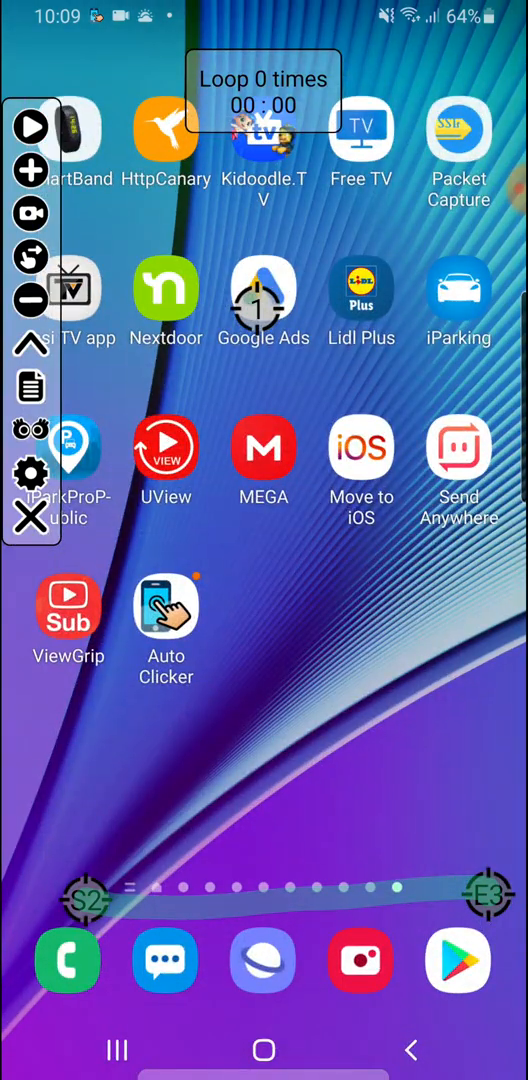
scroll("left", 3)
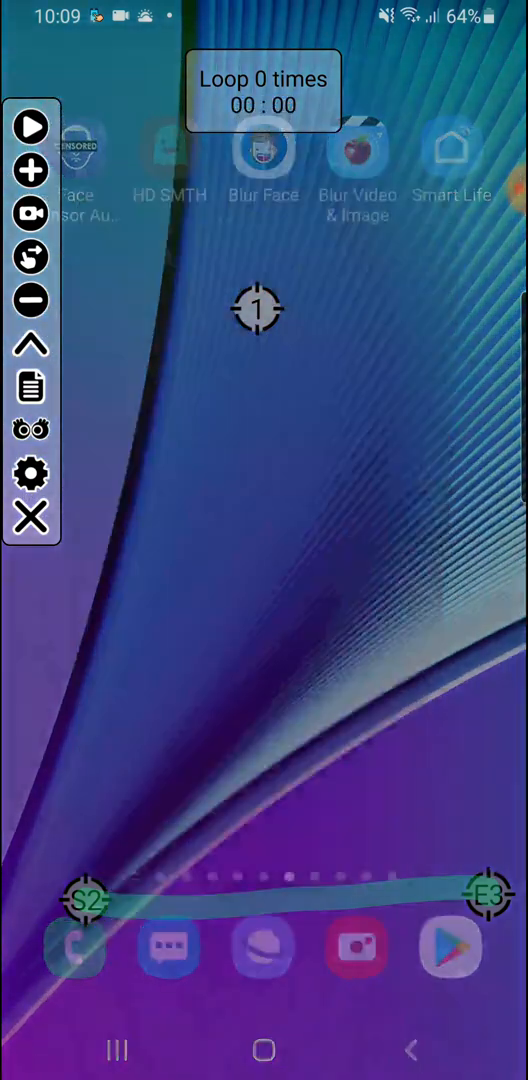
left_click(32, 126)
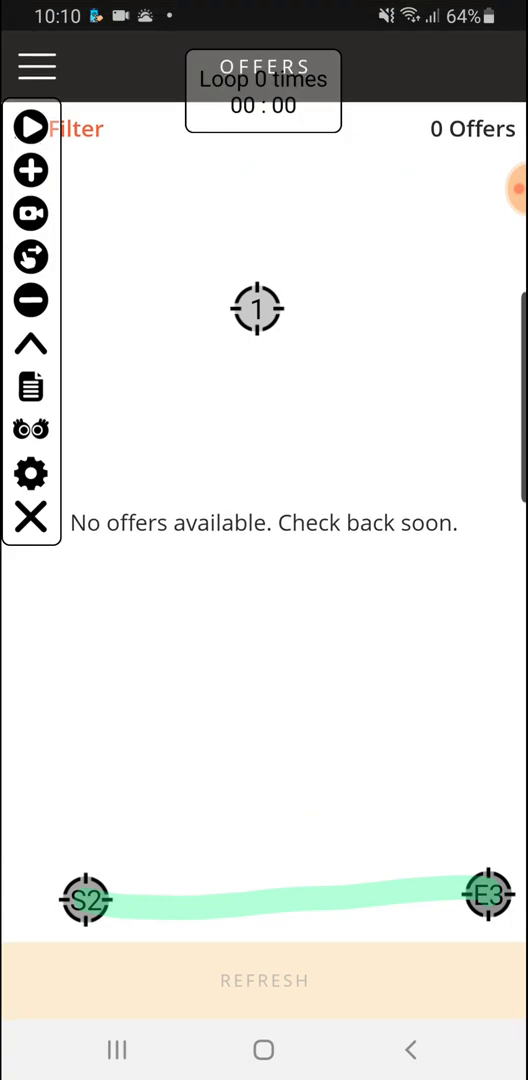
Refresh the offers, run and stop one loop, then restart it with the swipe over Refresh.
left_click(264, 980)
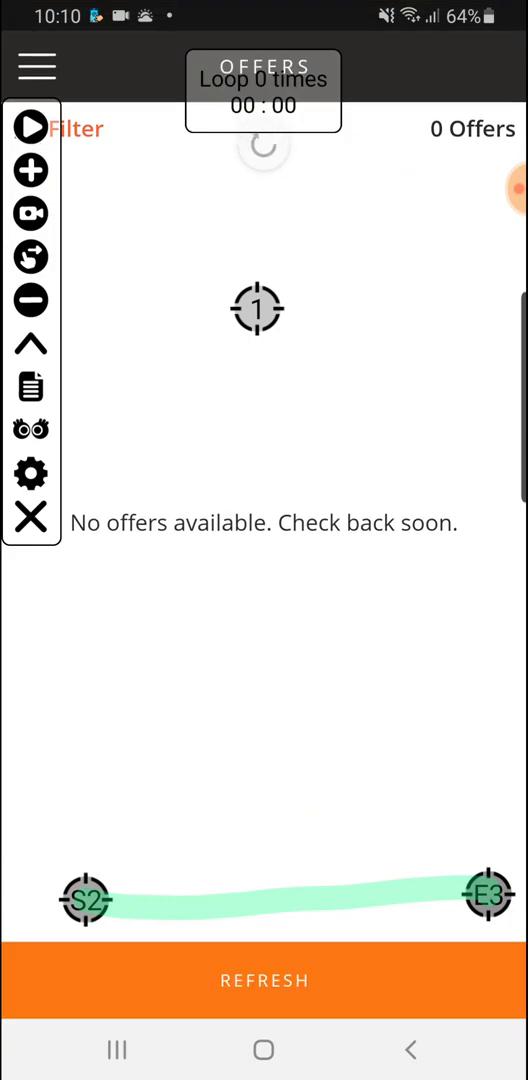
left_click(28, 128)
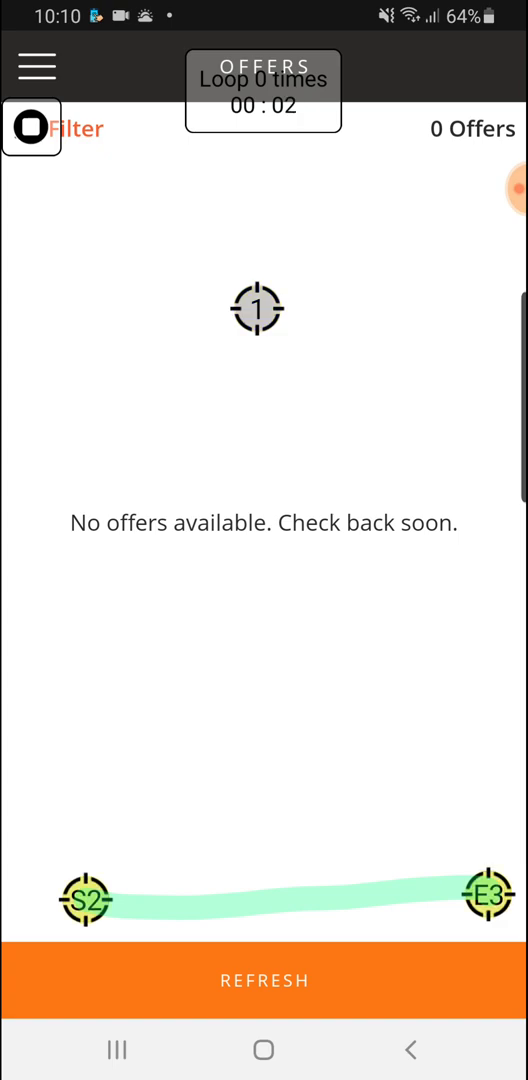
left_click(24, 128)
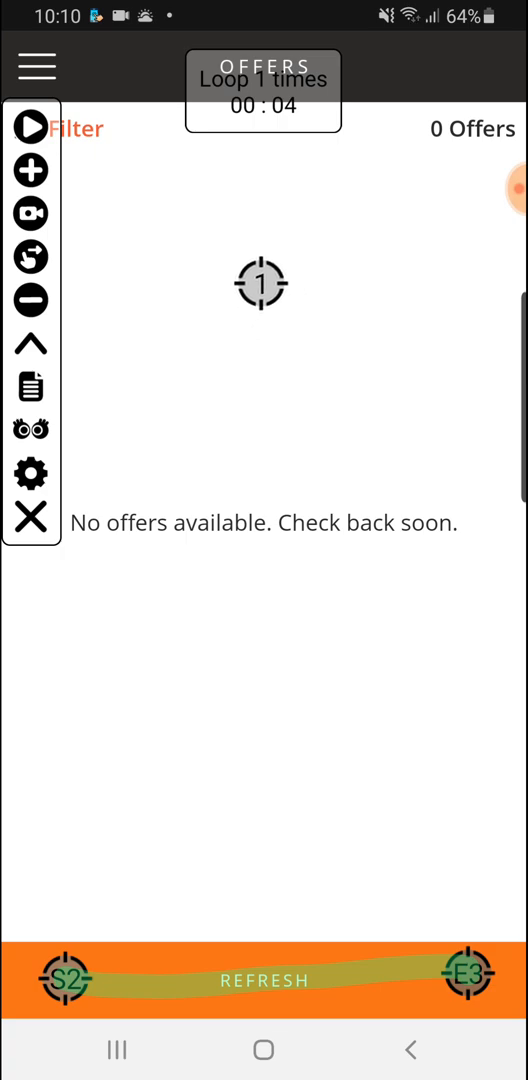
left_click(24, 128)
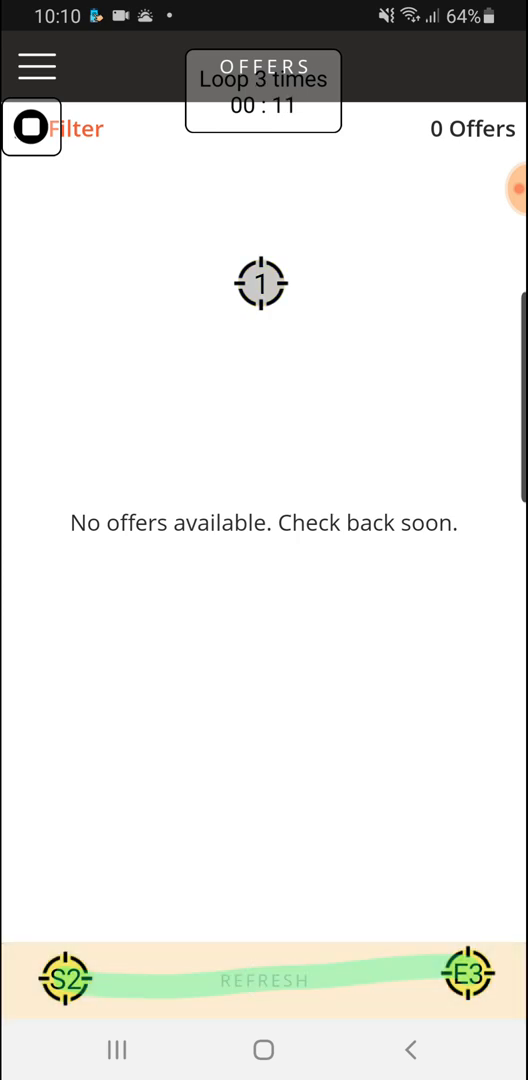
Stop the loop after three runs and bring up the Quick Setting timing panel.
left_click(26, 128)
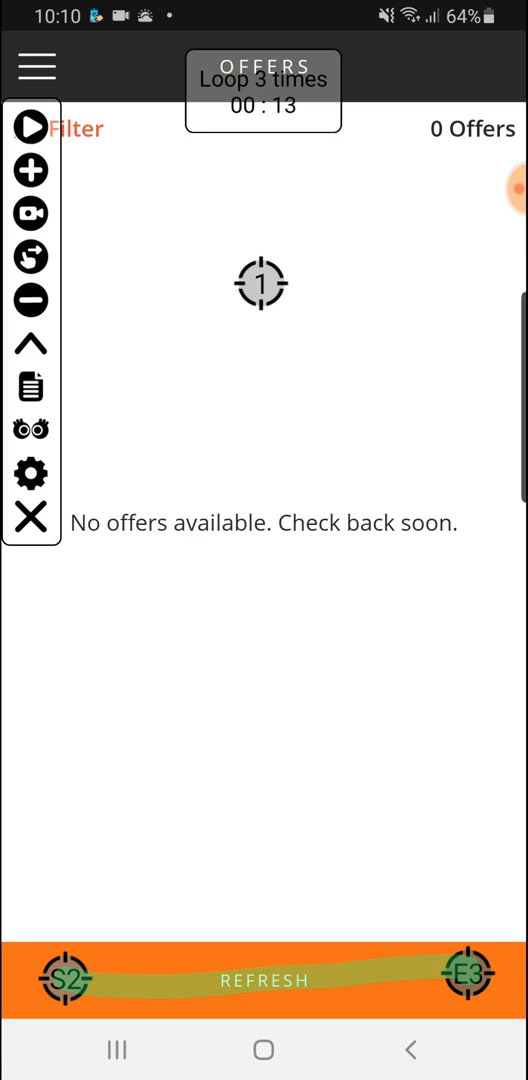
left_click(30, 472)
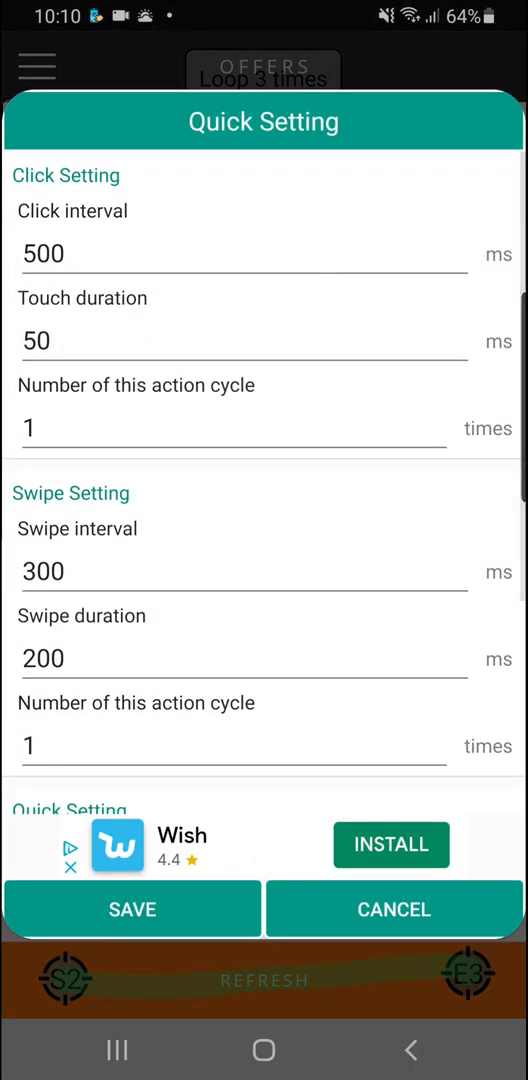
Set click interval 250 ms, touch 25 ms, swipe interval 150 ms, swipe duration 100 ms, and run the loop.
scroll("down", 3)
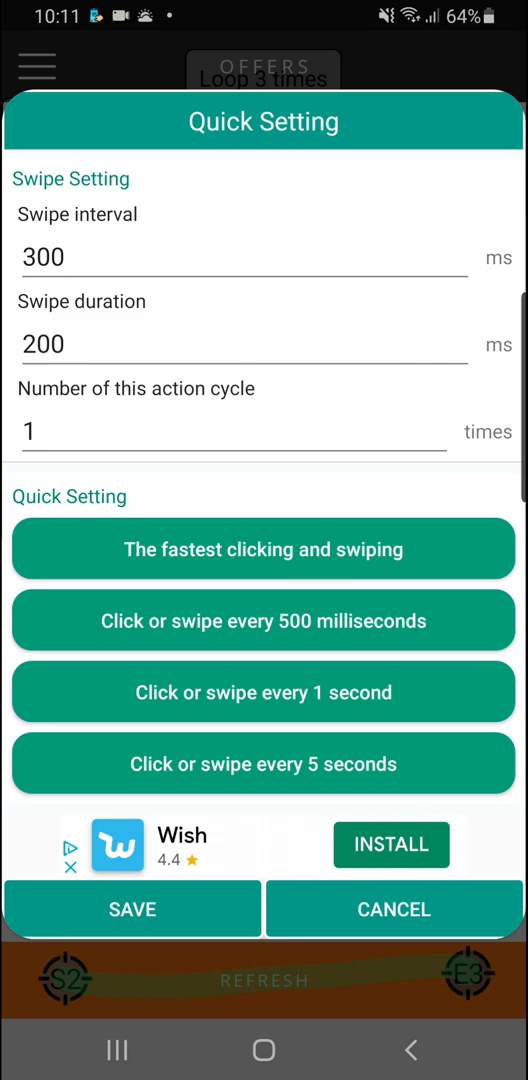
scroll("down", 3)
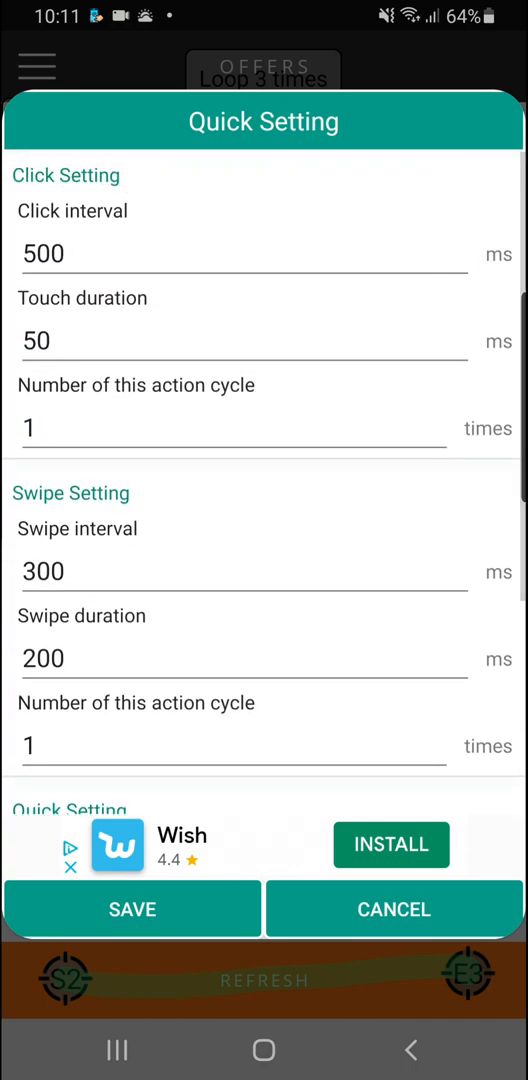
left_click(244, 254)
type("2")
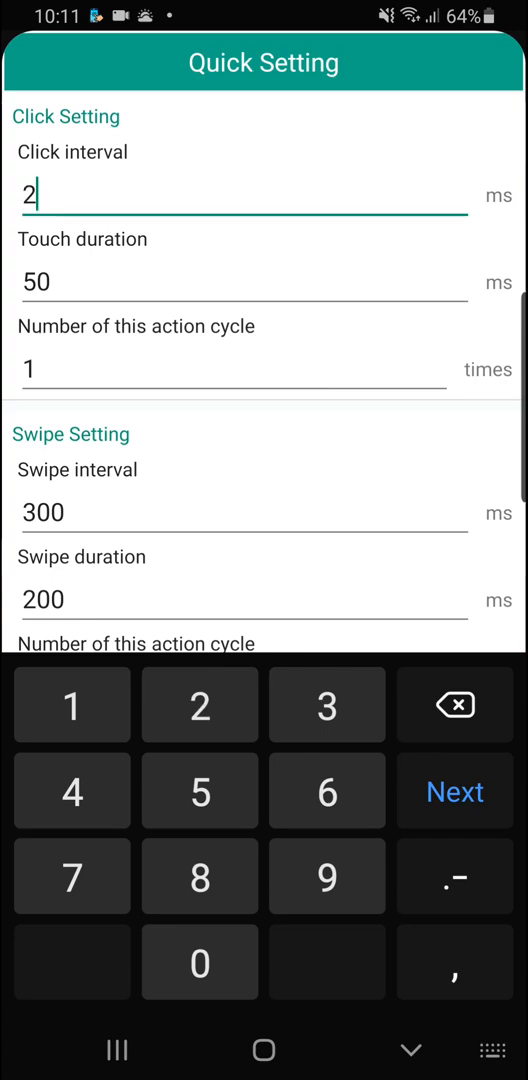
type("50")
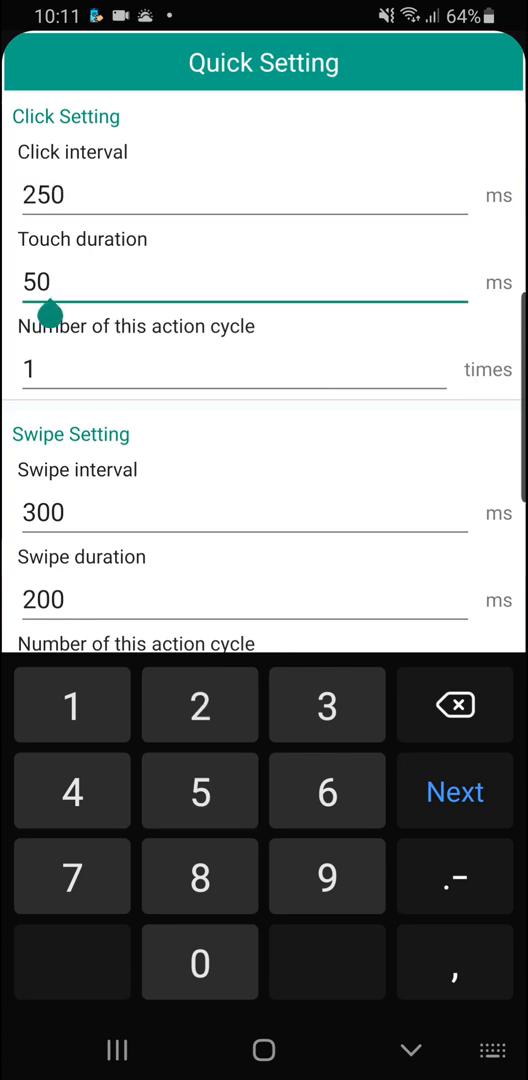
type("25")
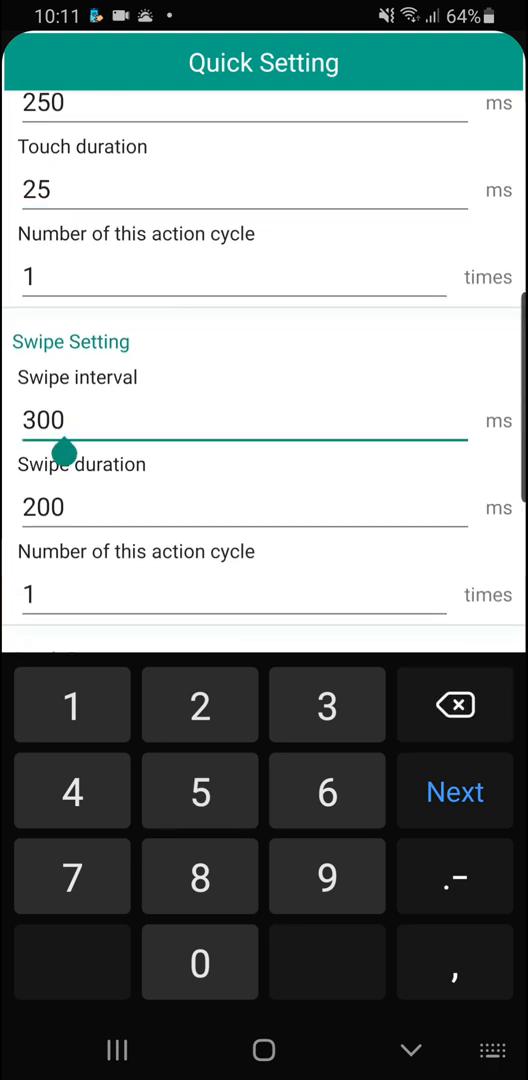
type("150")
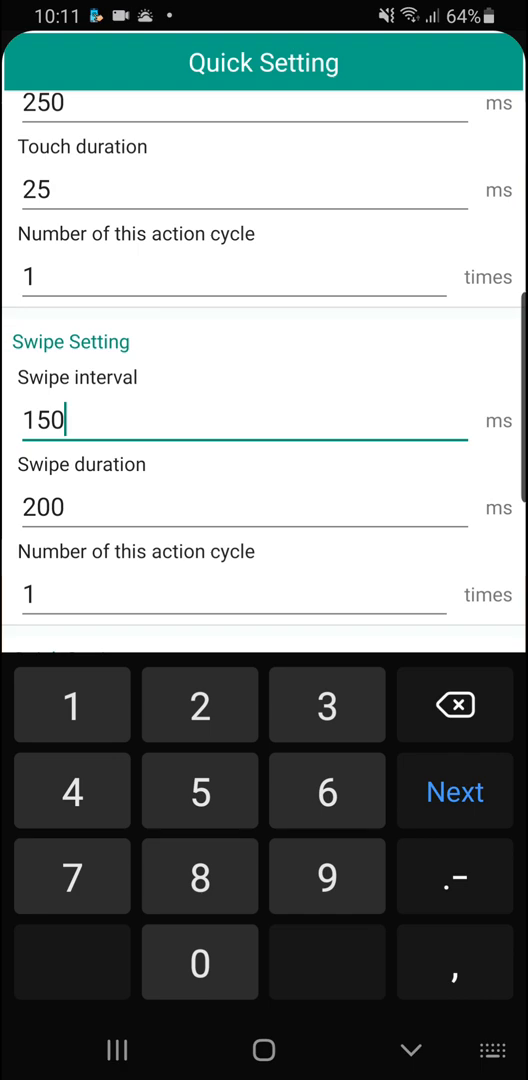
left_click(244, 508)
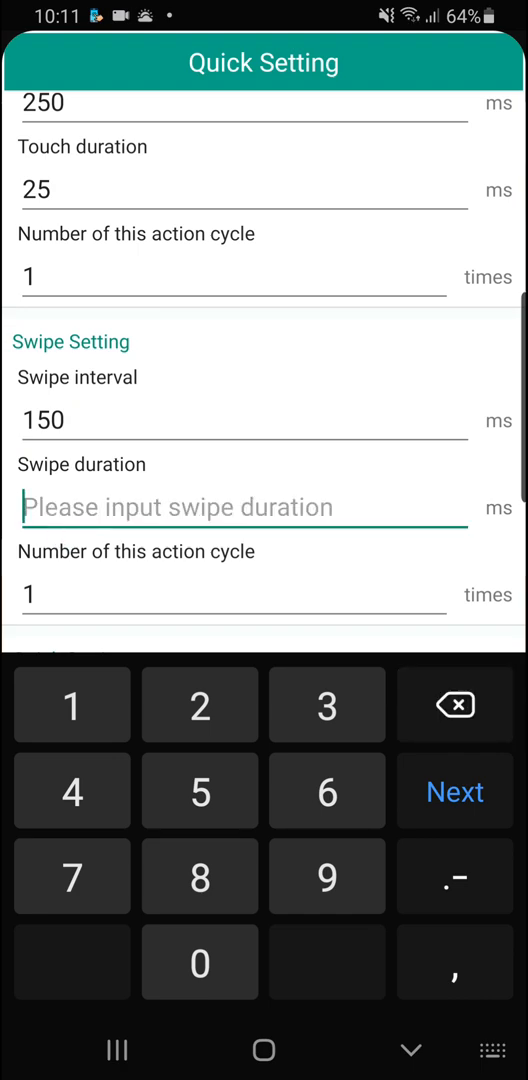
type("100")
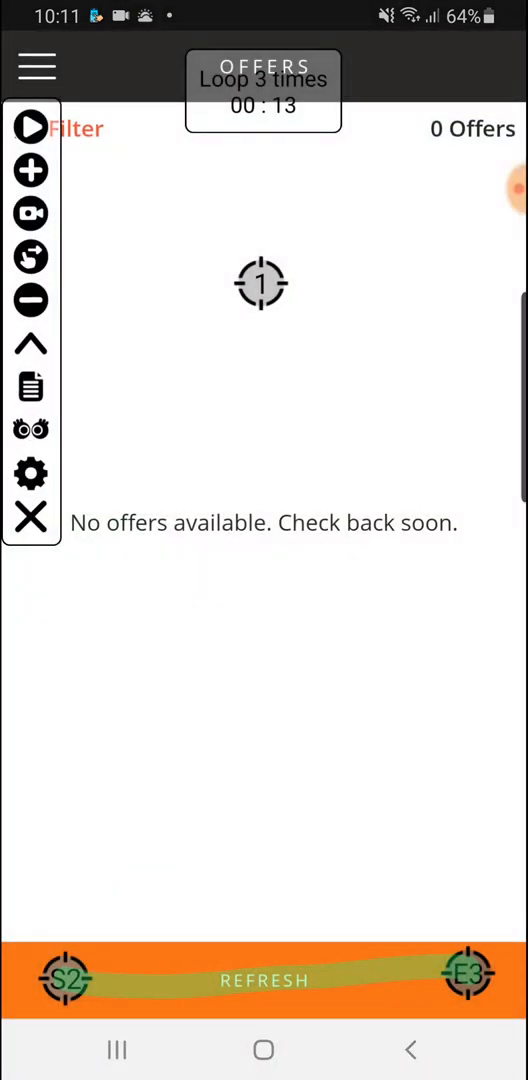
left_click(28, 128)
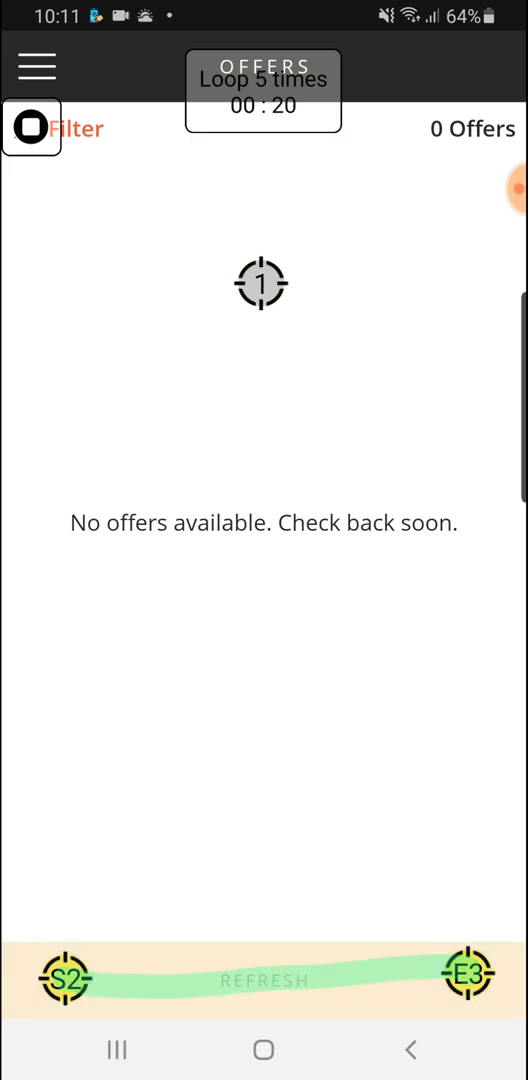
Stop the loop after five cycles and reopen Quick Setting to check the saved values.
left_click(24, 128)
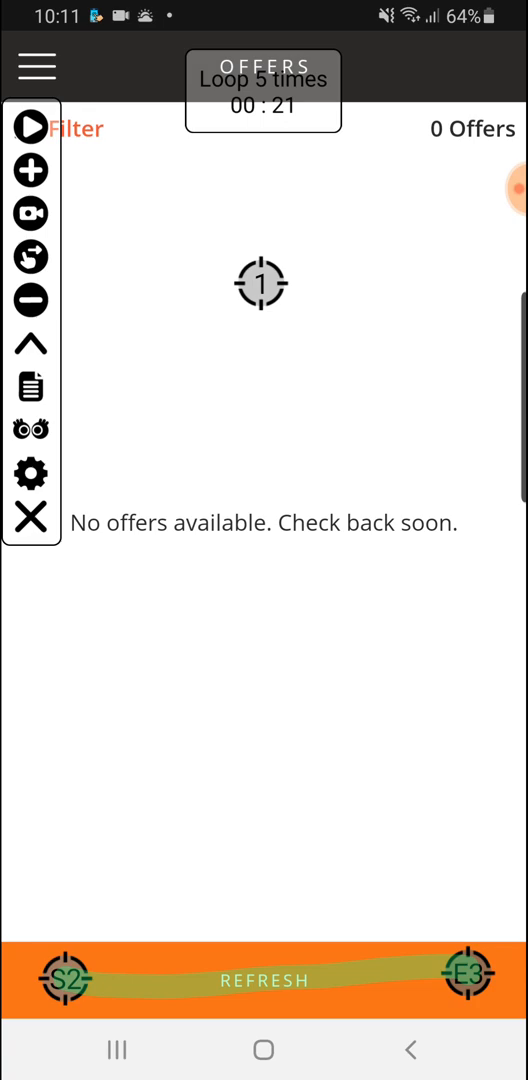
left_click(32, 472)
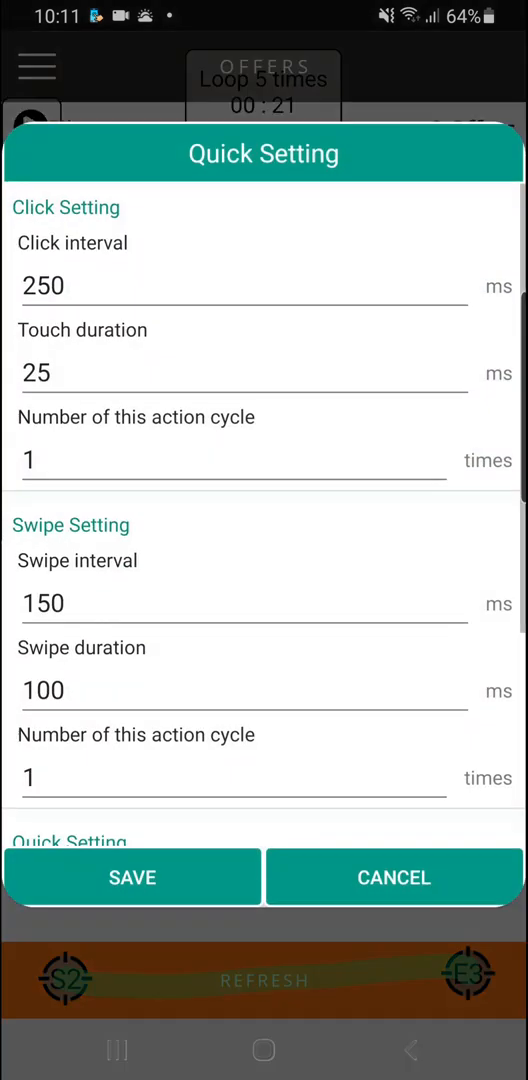
Review the Quick Setting values, then let the loop run to nine cycles before stopping it.
scroll("down", 3)
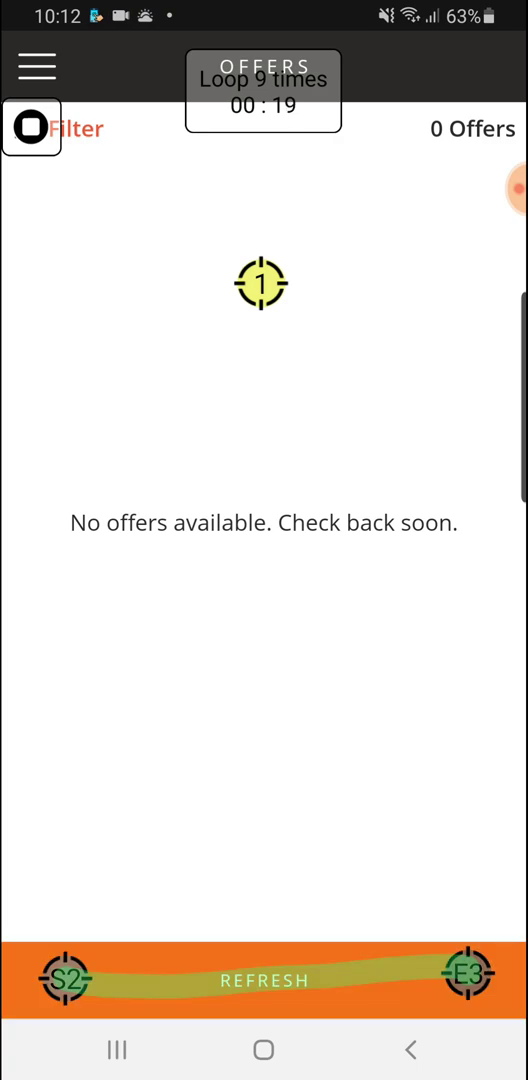
left_click(24, 128)
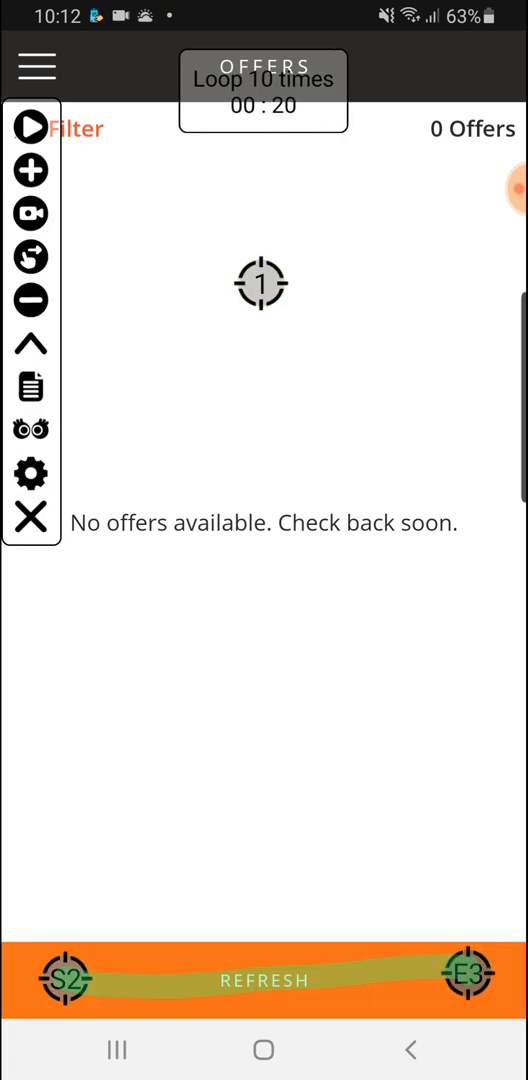
Stop the script and restart the tap-and-swipe loop, letting it run past 115 cycles.
left_click(30, 472)
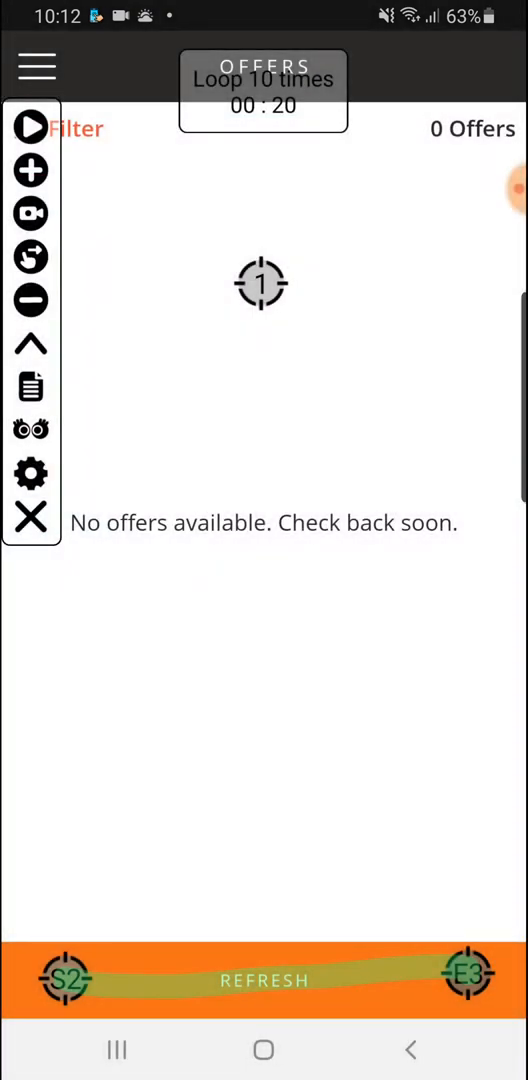
left_click(24, 128)
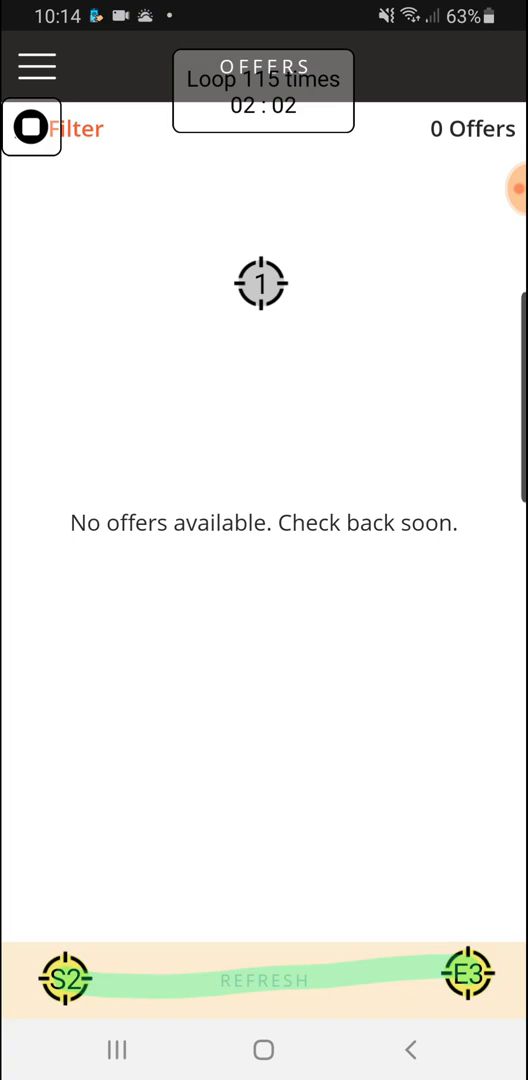
Let the loop keep running to 140 cycles while the offers page refreshes.
left_click(520, 186)
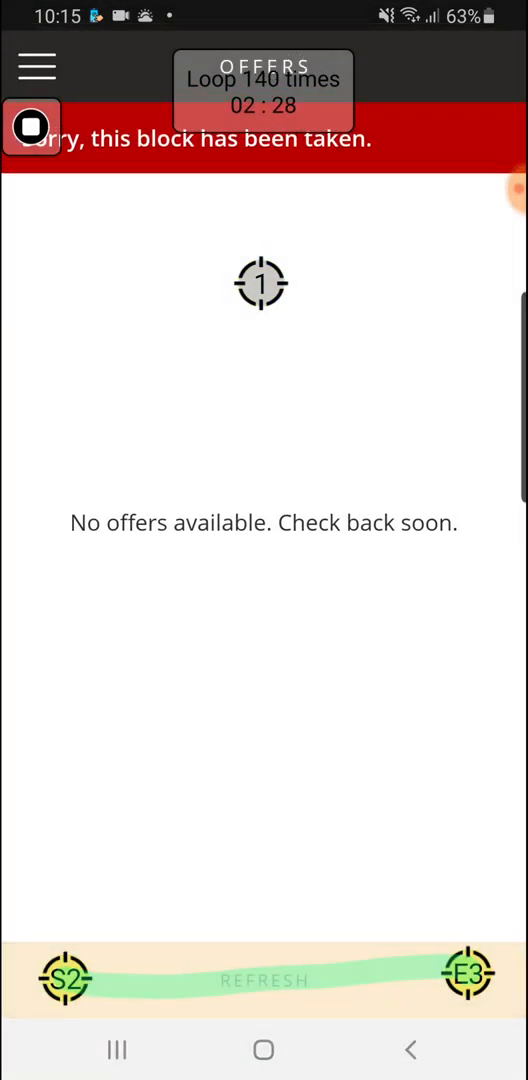
Stop the loop at 142 cycles and restart it with the counter back at one.
left_click(28, 128)
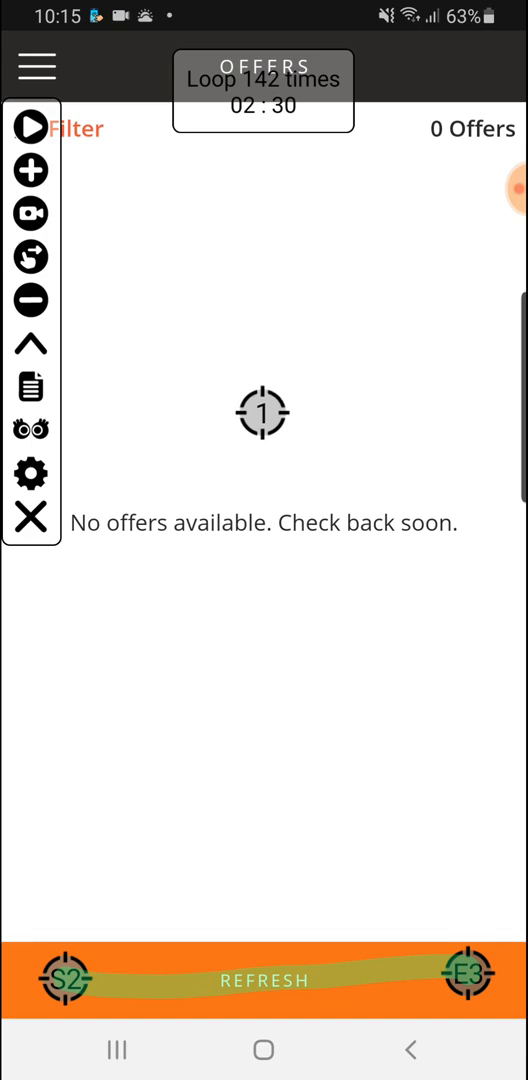
left_click(28, 126)
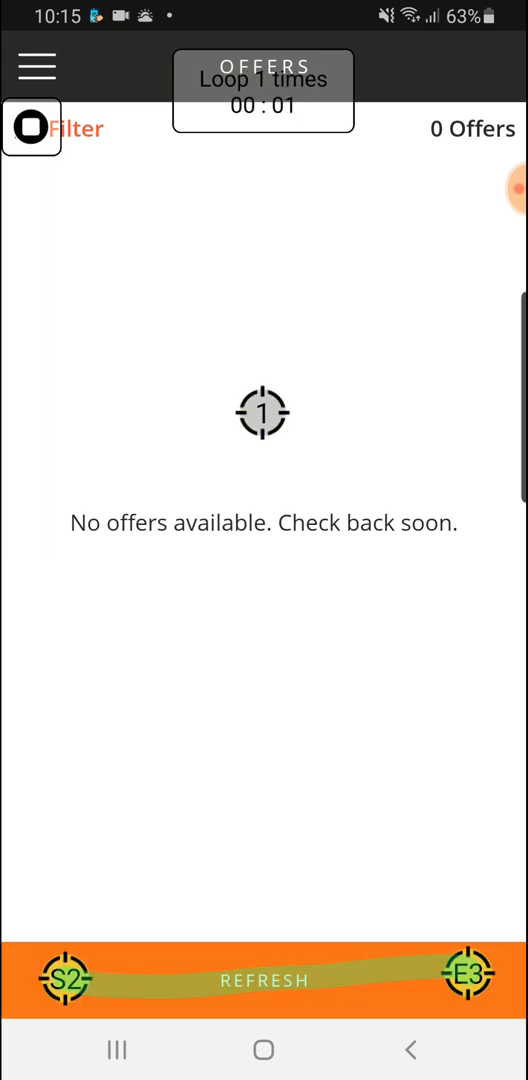